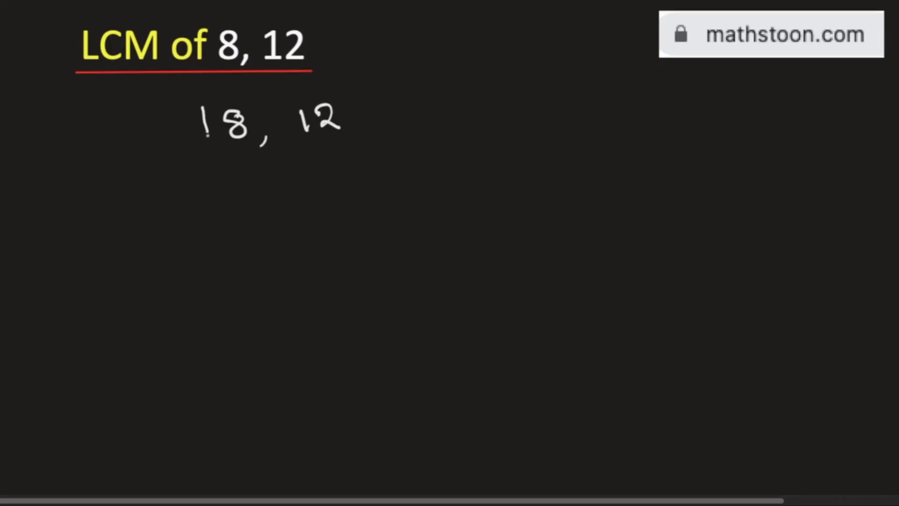
- Draw the division bracket under 8 and 12 and write divisor 2 beside it
{"action": "left_click_drag", "start_coordinate": [207, 115], "coordinate": [350, 140]}
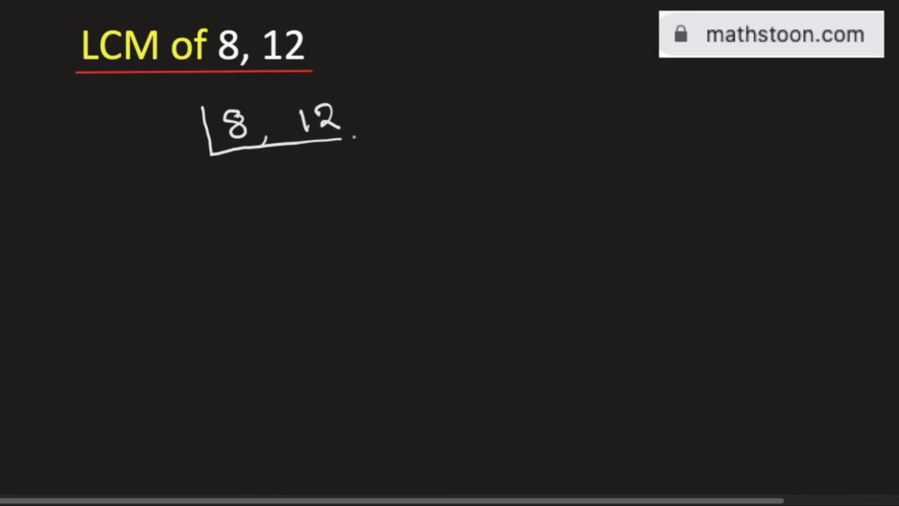
{"action": "left_click_drag", "start_coordinate": [344, 136], "coordinate": [381, 130]}
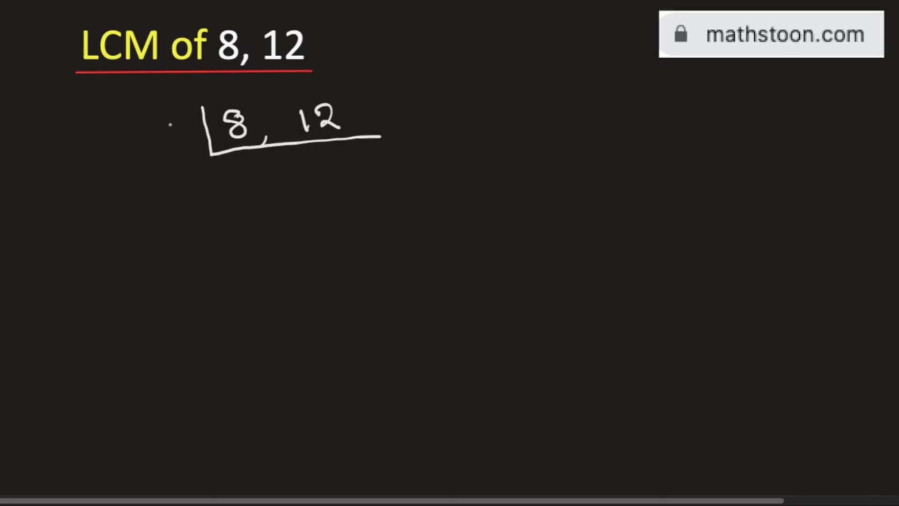
{"action": "type", "text": "2"}
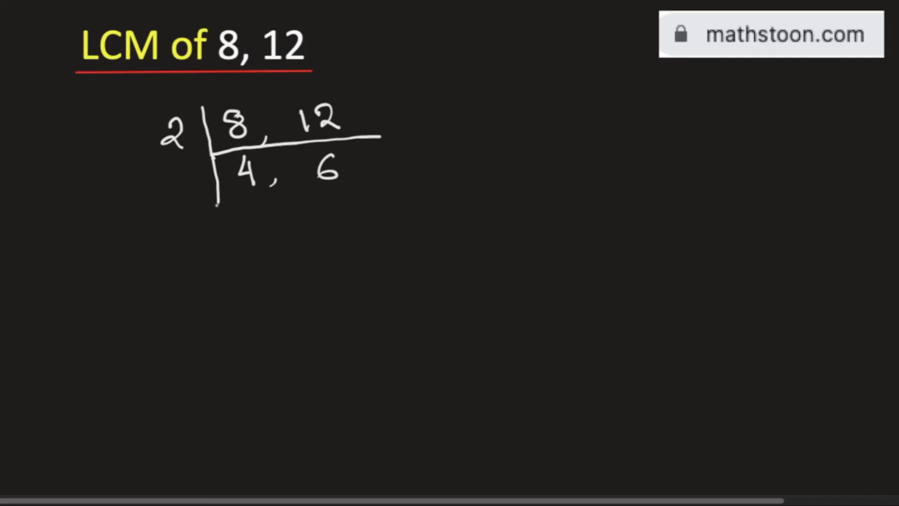
- Rule the next rows, dividing by 2, 2 and 3 down to 1, 1
{"action": "left_click_drag", "start_coordinate": [215, 201], "coordinate": [364, 190]}
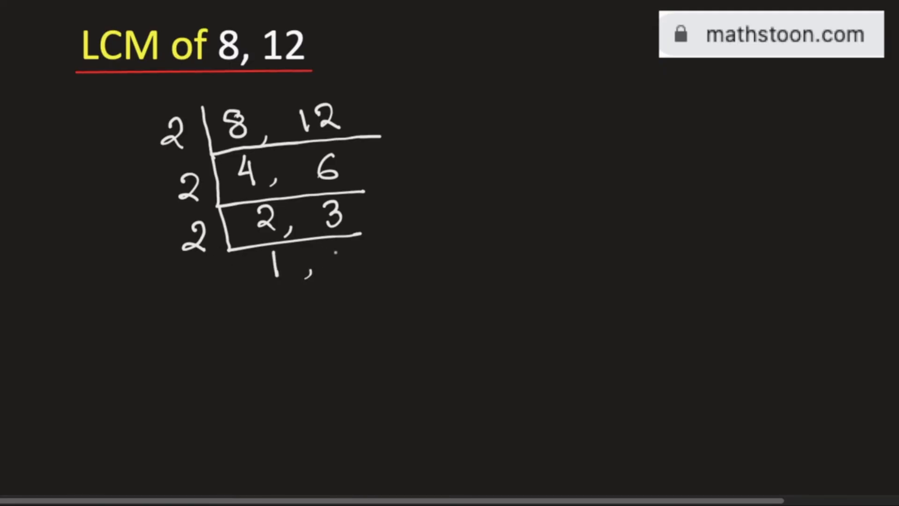
{"action": "type", "text": "3"}
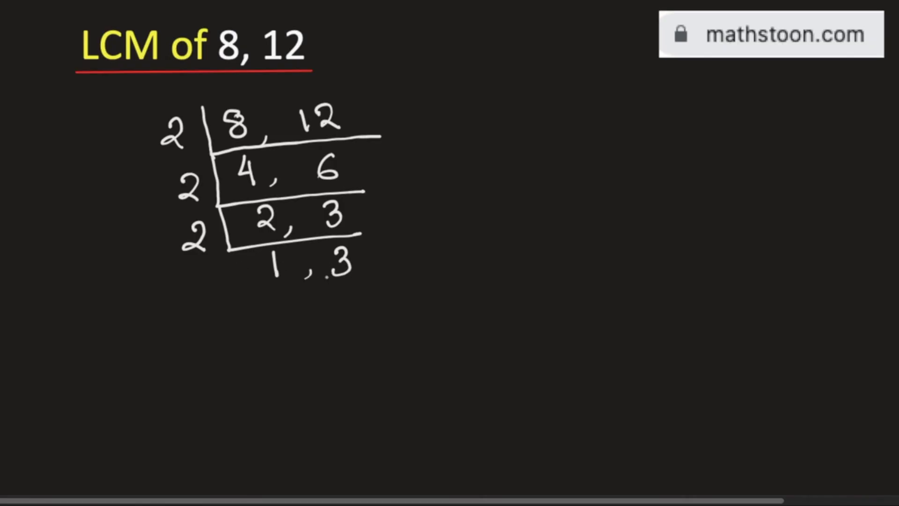
{"action": "left_click_drag", "start_coordinate": [235, 246], "coordinate": [235, 298]}
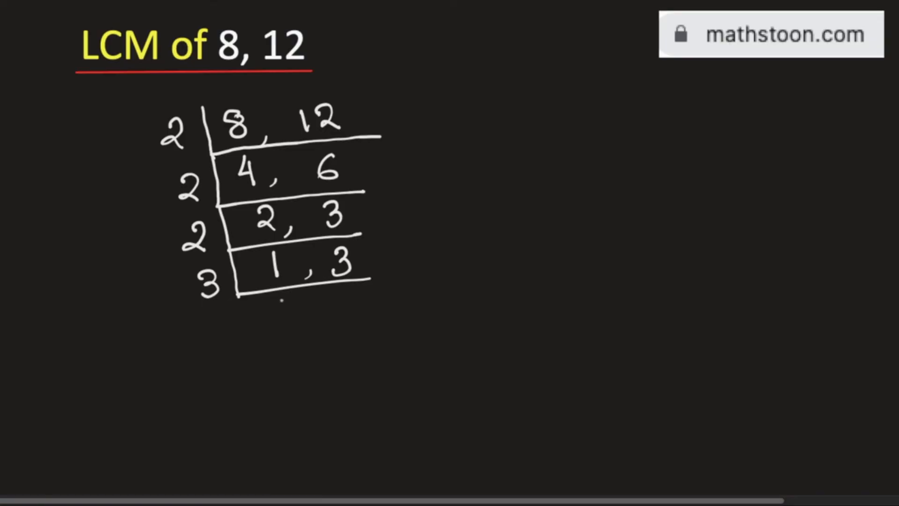
{"action": "type", "text": "1, 1"}
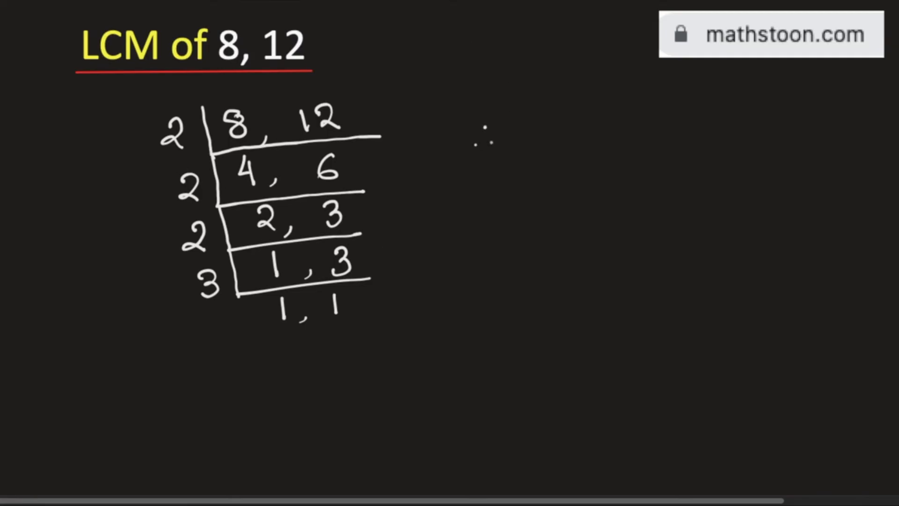
- Write 'LCM of 8, 12 =' as the conclusion line
{"action": "type", "text": "LCM"}
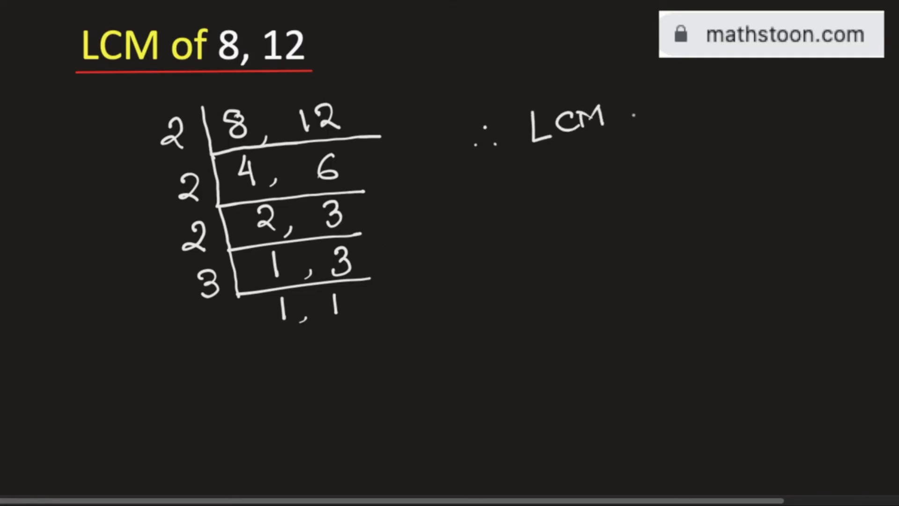
{"action": "type", "text": "of 8, 12"}
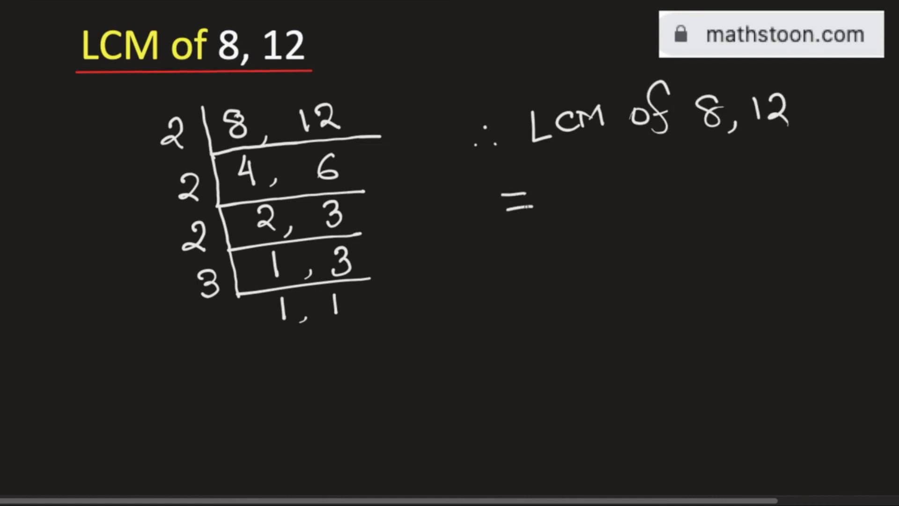
{"action": "left_click_drag", "start_coordinate": [161, 92], "coordinate": [207, 309]}
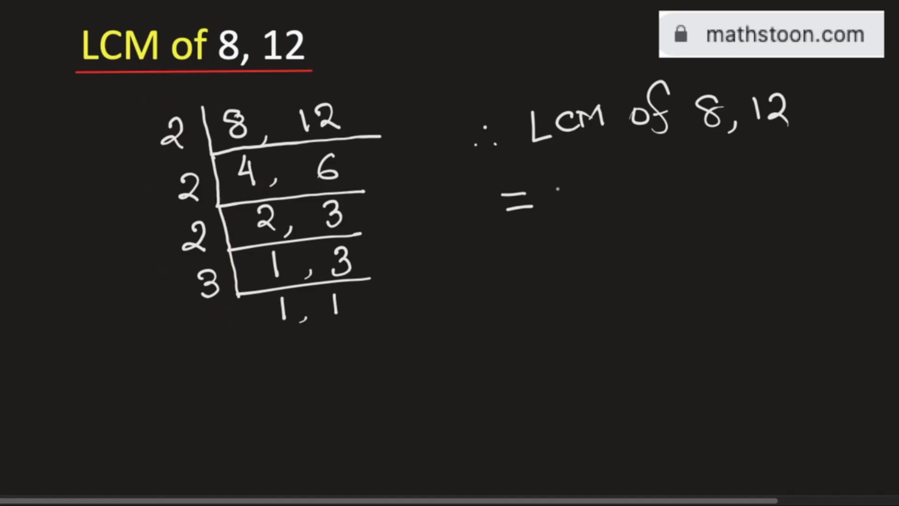
- Write the product 2 × 2 × 2 × 3 = 24 and label it 'Answer'
{"action": "type", "text": "2 × 2 × 2 × 3"}
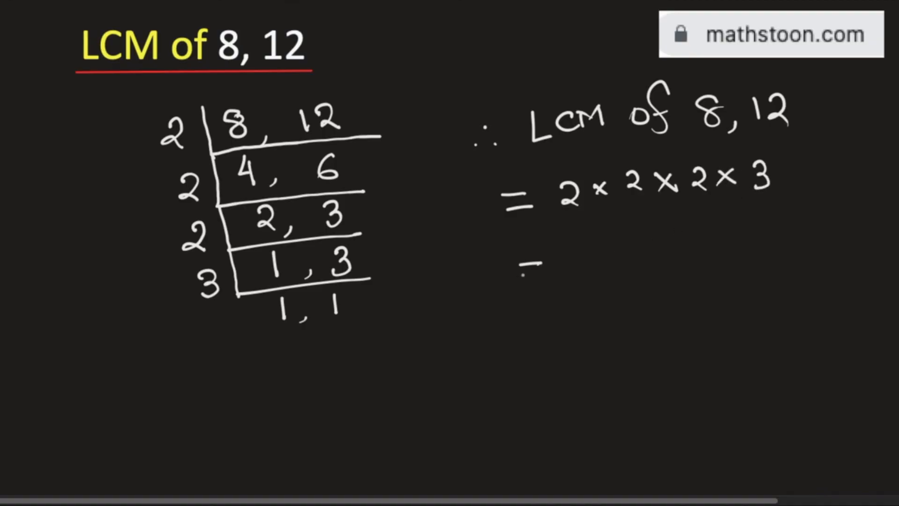
{"action": "type", "text": "24"}
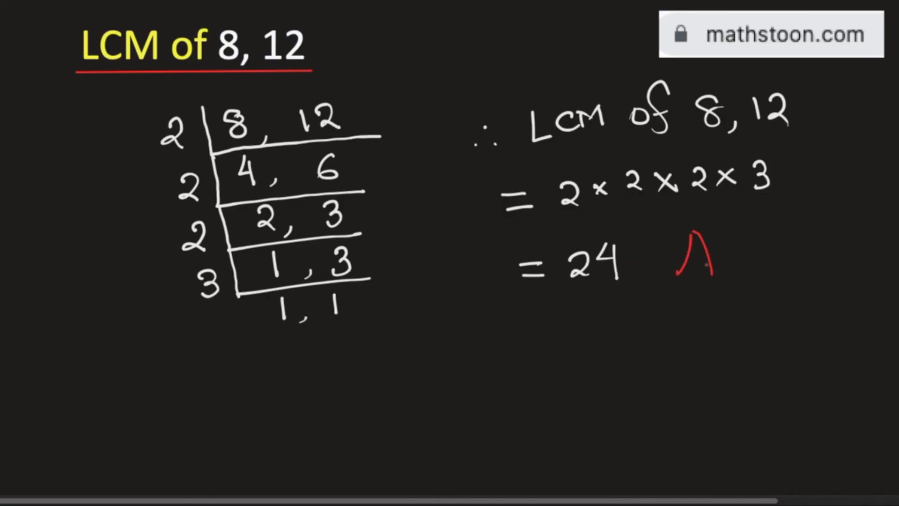
{"action": "type", "text": "Answer"}
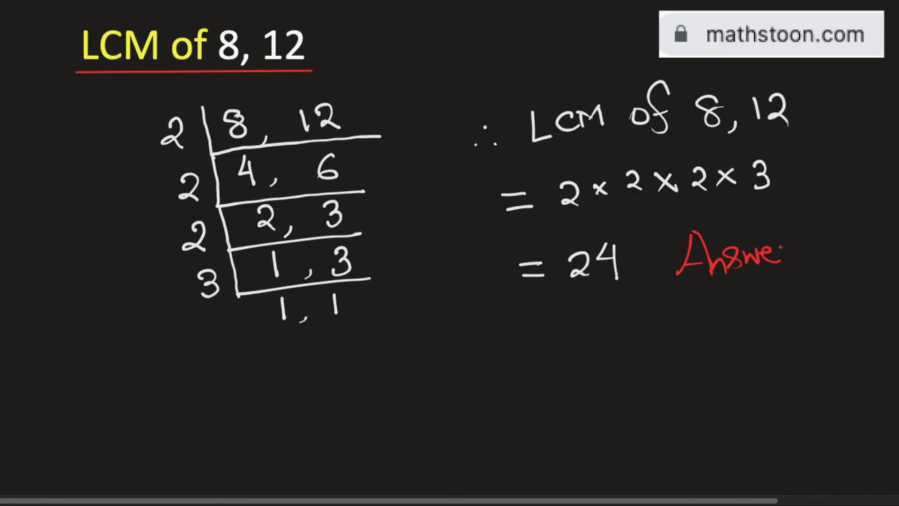